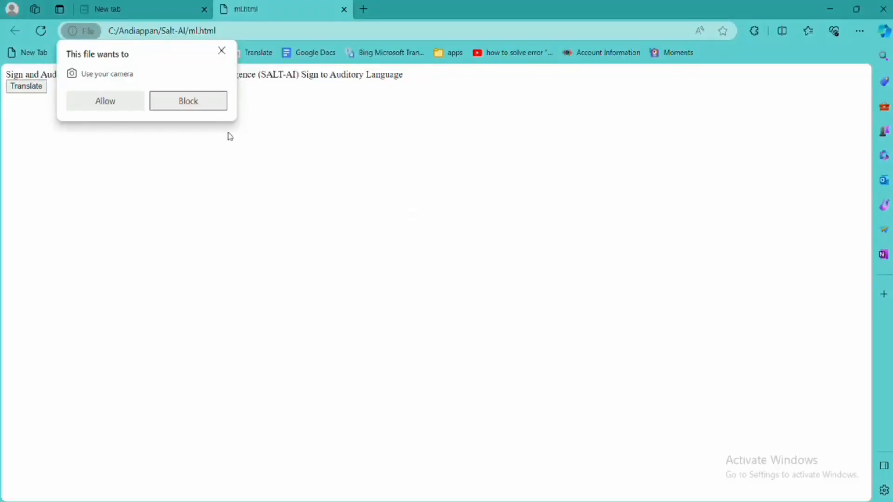
{"action": "mouse_move", "coordinate": [104, 101]}
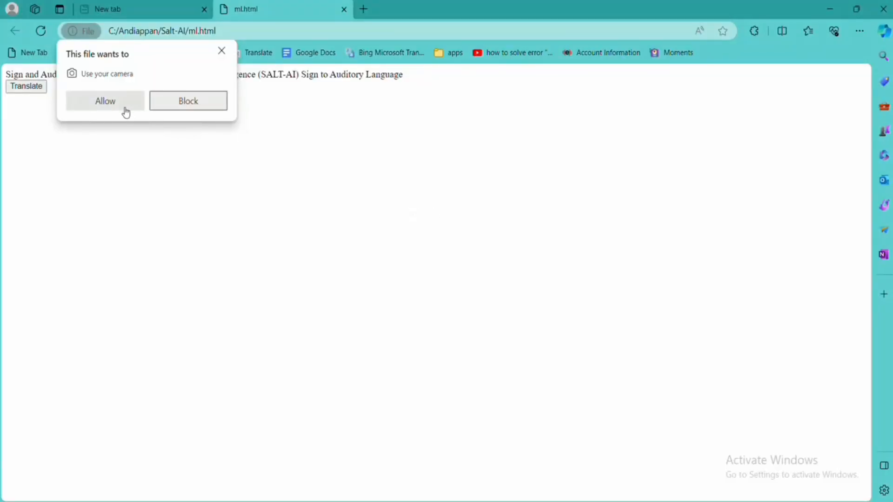
Allow the ml.html page to use the camera
{"action": "left_click", "coordinate": [104, 101]}
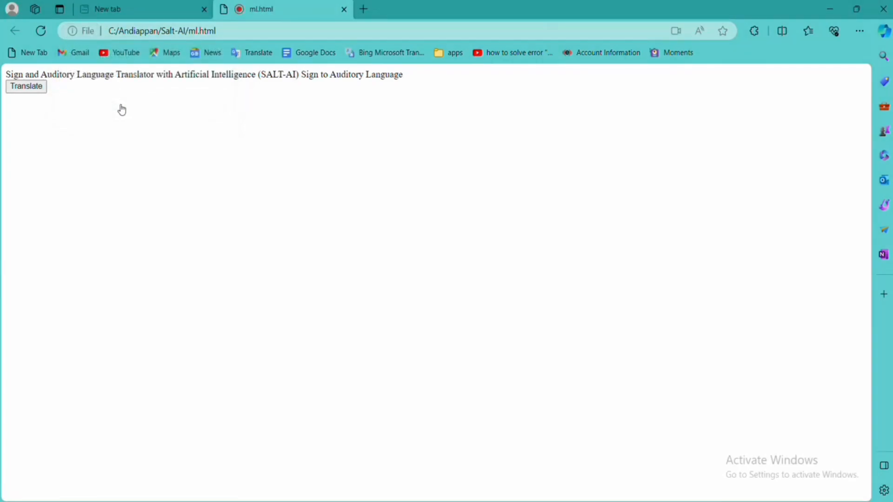
Start webcam sign translation, then play the sign for 'mornin' in Auditory to Sign Language
{"action": "left_click", "coordinate": [26, 86]}
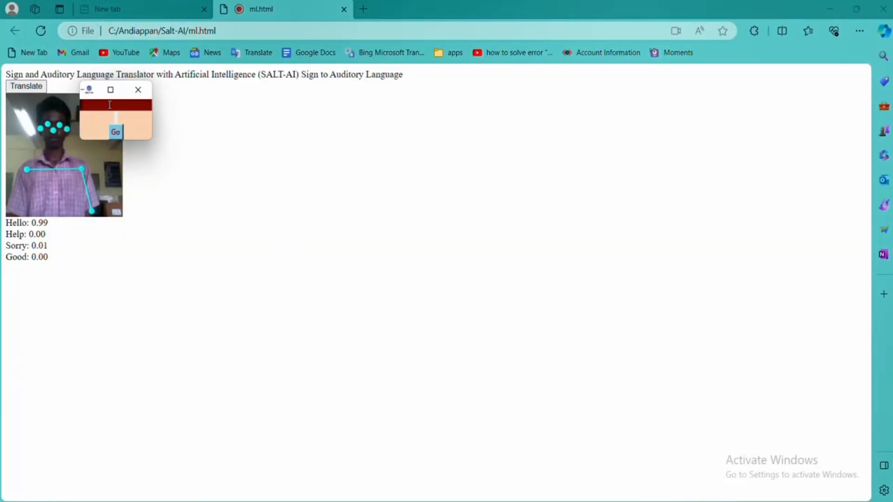
{"action": "type", "text": "mornin"}
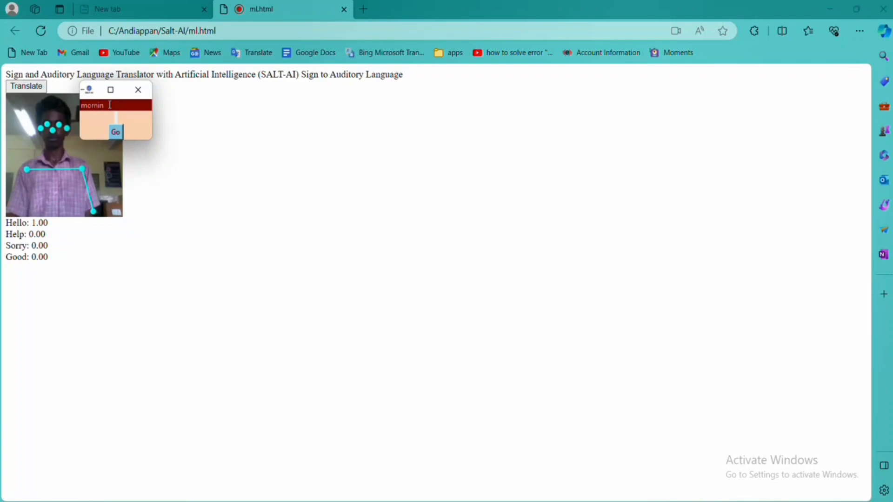
{"action": "left_click", "coordinate": [116, 132]}
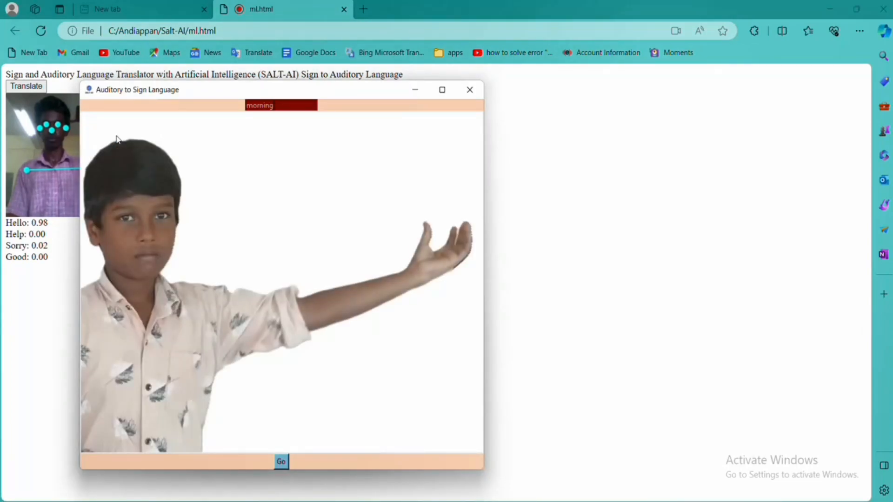
{"action": "mouse_move", "coordinate": [168, 141]}
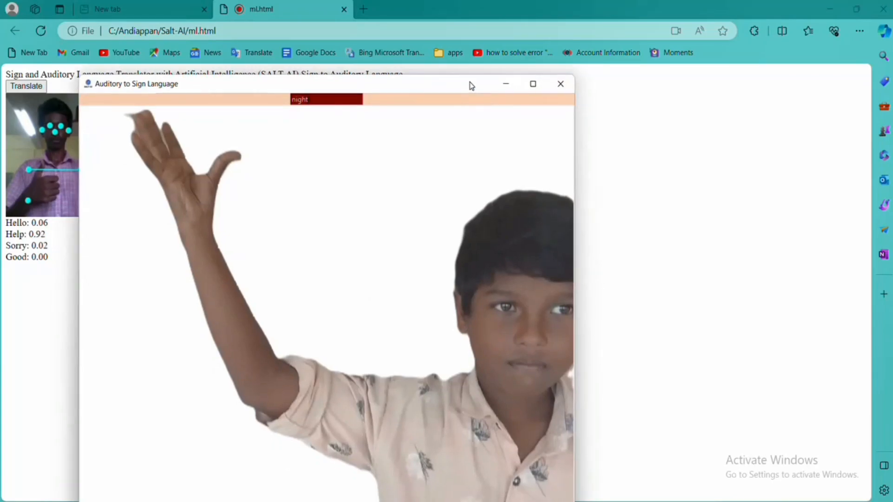
Maximize the Auditory to Sign Language window showing the sign for 'night'
{"action": "left_click", "coordinate": [532, 84]}
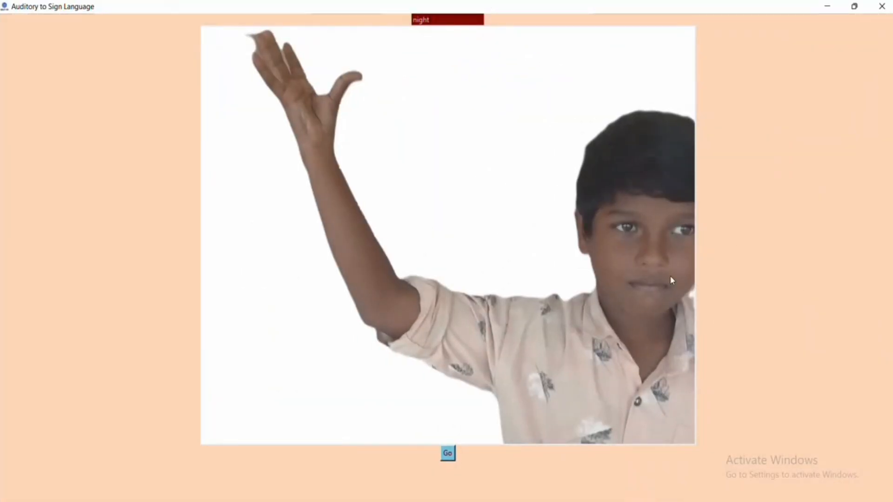
{"action": "mouse_move", "coordinate": [727, 258]}
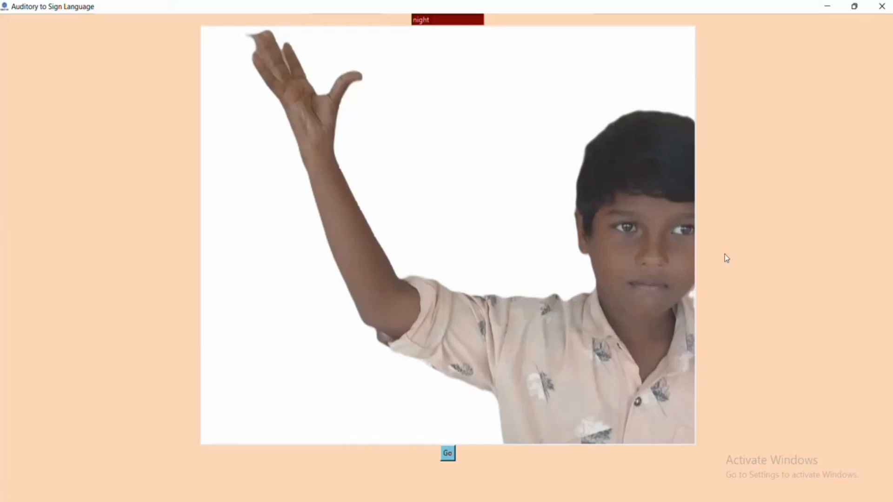